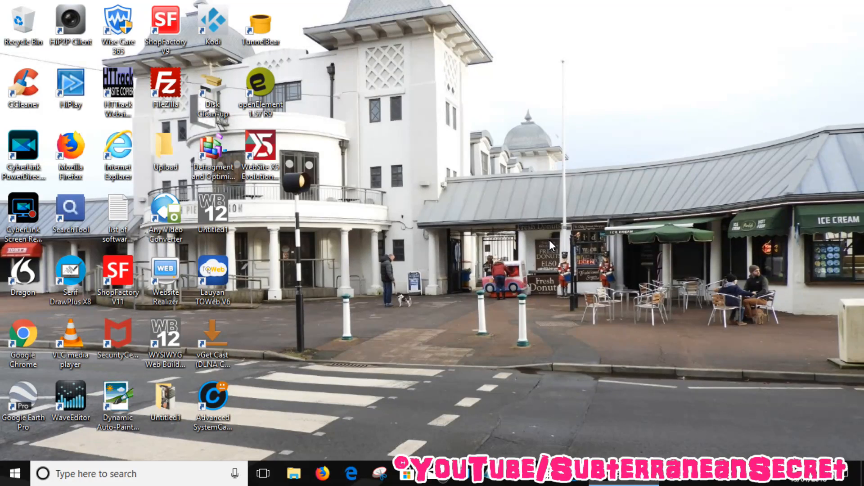
{"action": "mouse_move", "coordinate": [567, 231]}
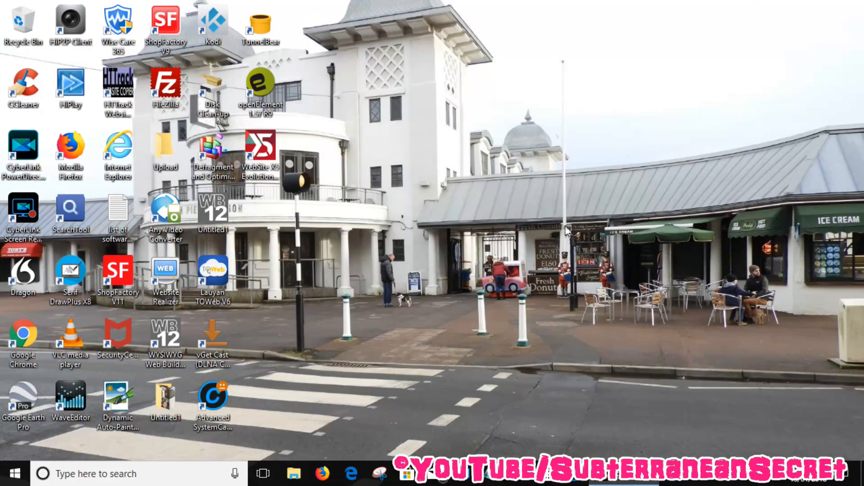
{"action": "mouse_move", "coordinate": [598, 142]}
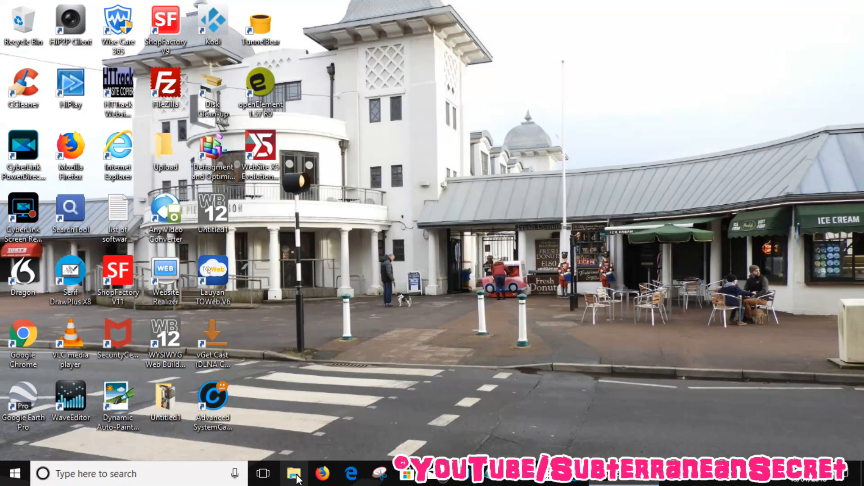
Step: Open and close File Explorer, then expand Windows System in the Start menu
{"action": "left_click", "coordinate": [295, 473]}
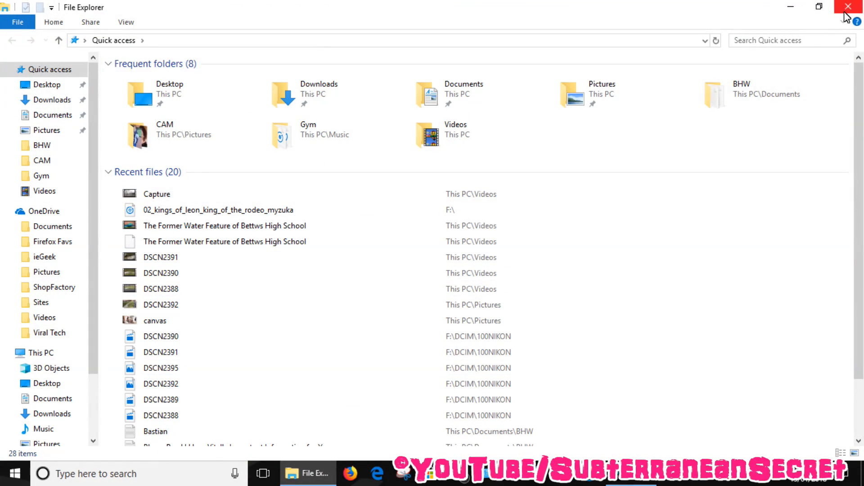
{"action": "left_click", "coordinate": [848, 6]}
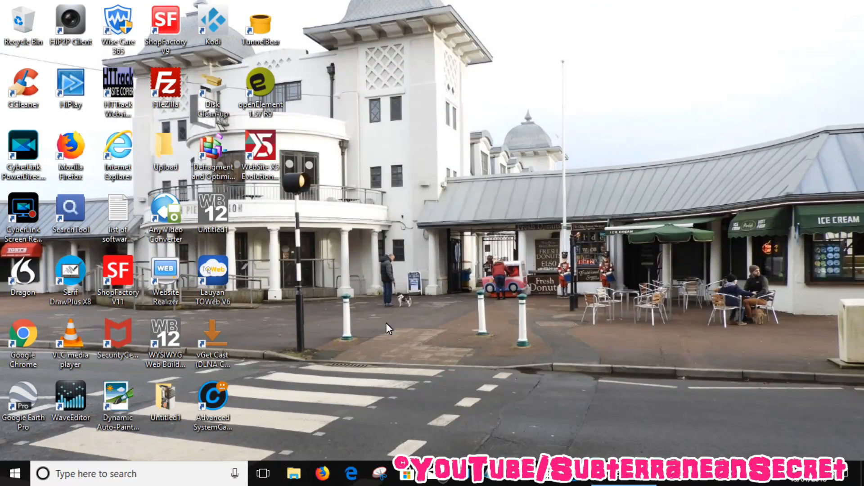
{"action": "mouse_move", "coordinate": [193, 331]}
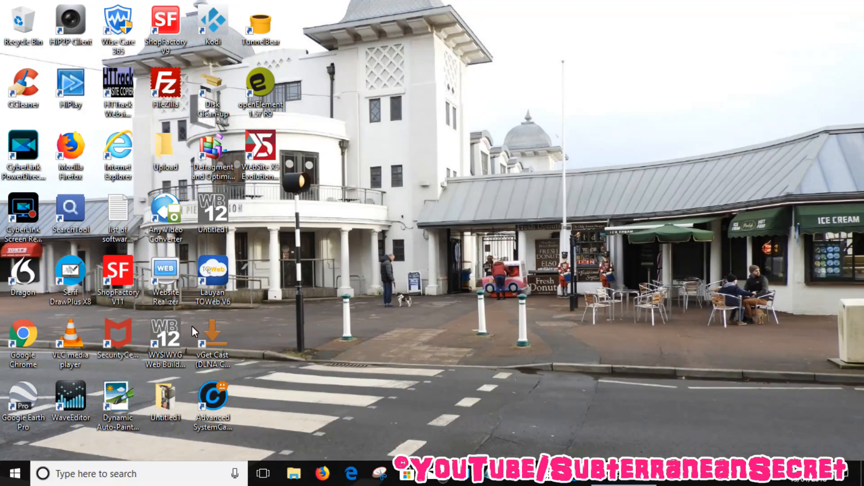
{"action": "left_click", "coordinate": [15, 474]}
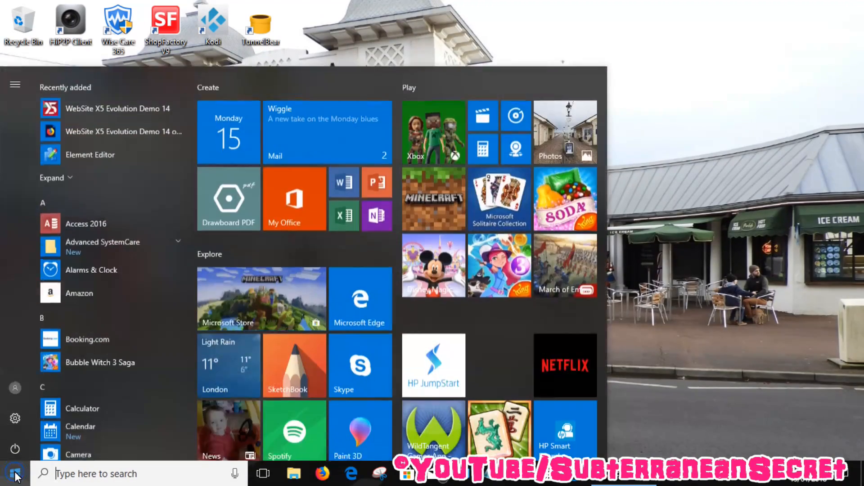
{"action": "scroll", "scroll_direction": "down", "scroll_amount": 3}
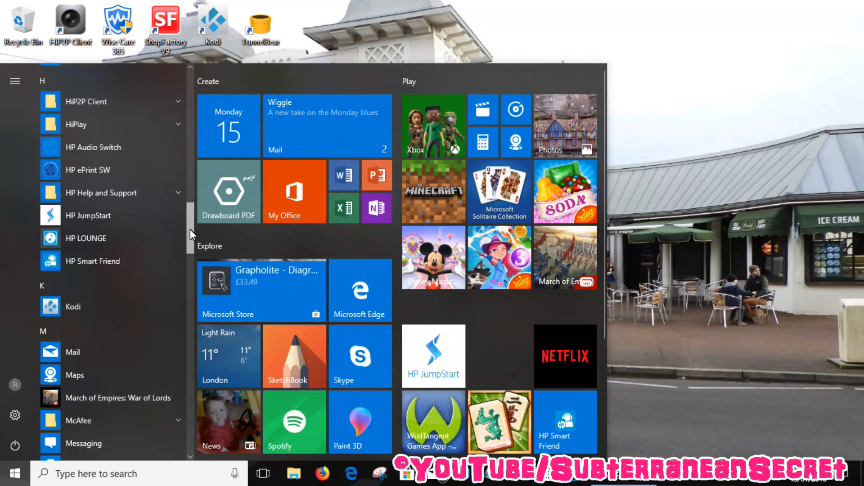
{"action": "scroll", "scroll_direction": "down", "scroll_amount": 3}
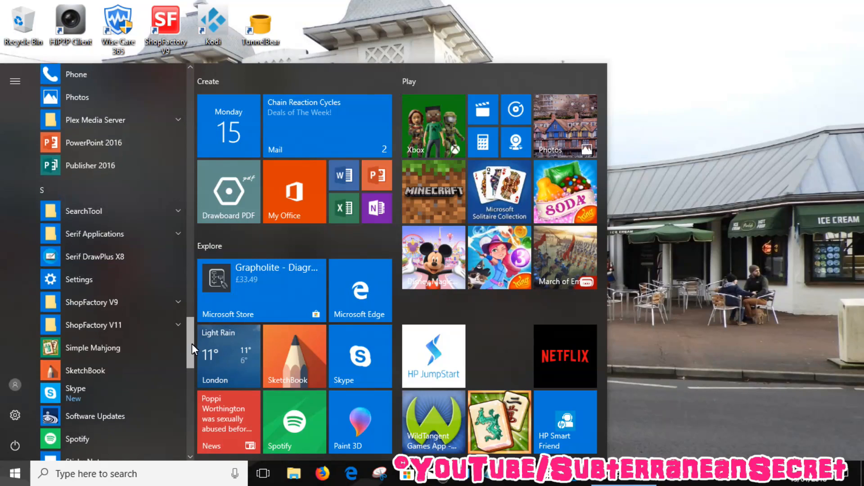
{"action": "scroll", "scroll_direction": "down", "scroll_amount": 3}
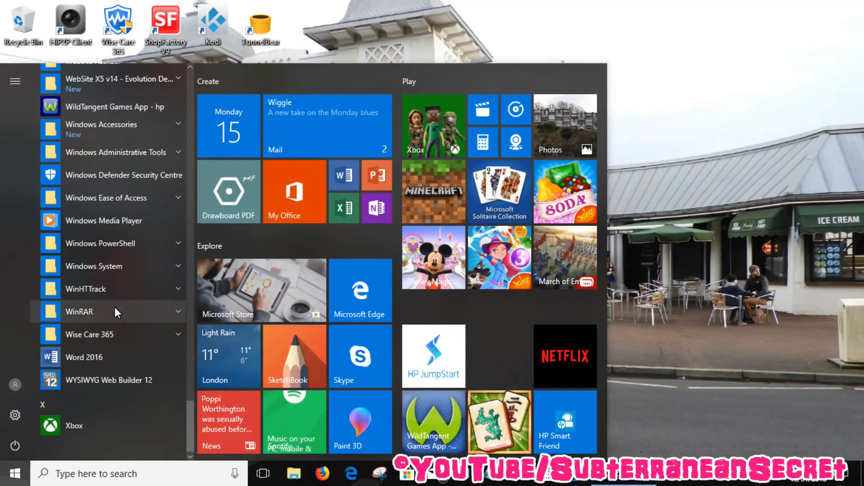
{"action": "left_click", "coordinate": [96, 266]}
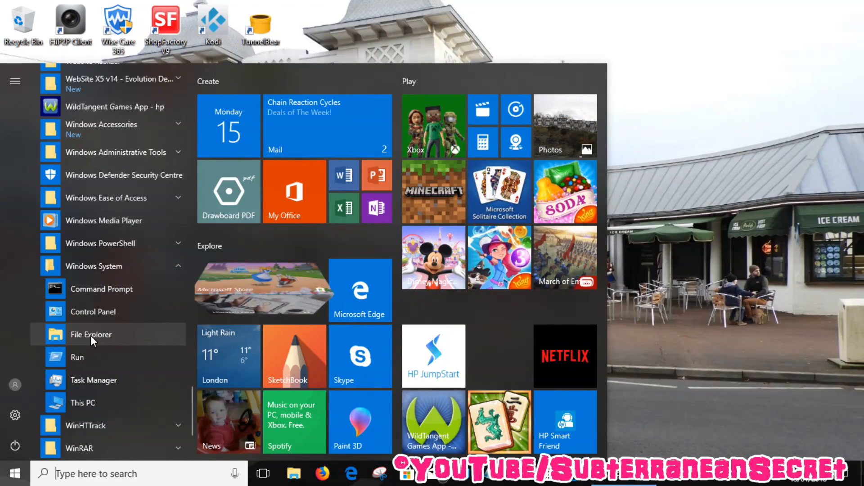
Step: Launch File Explorer, select the USB PC flash drive and open its Format dialog
{"action": "left_click", "coordinate": [91, 334]}
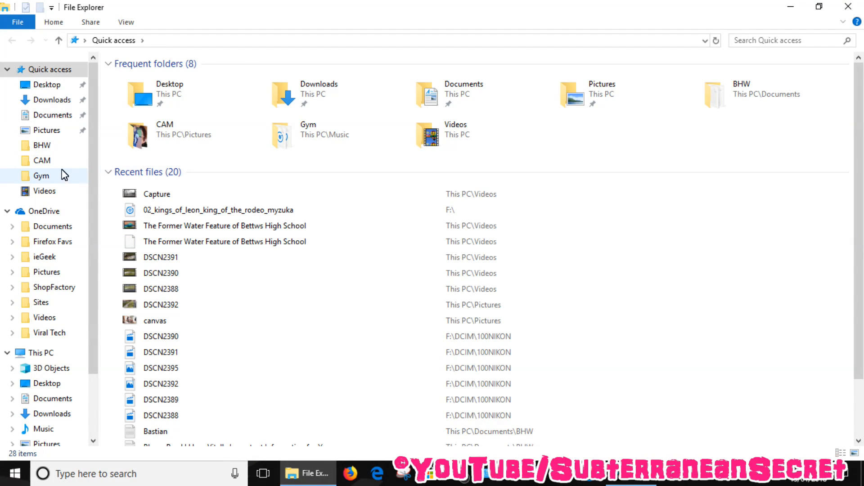
{"action": "mouse_move", "coordinate": [102, 103]}
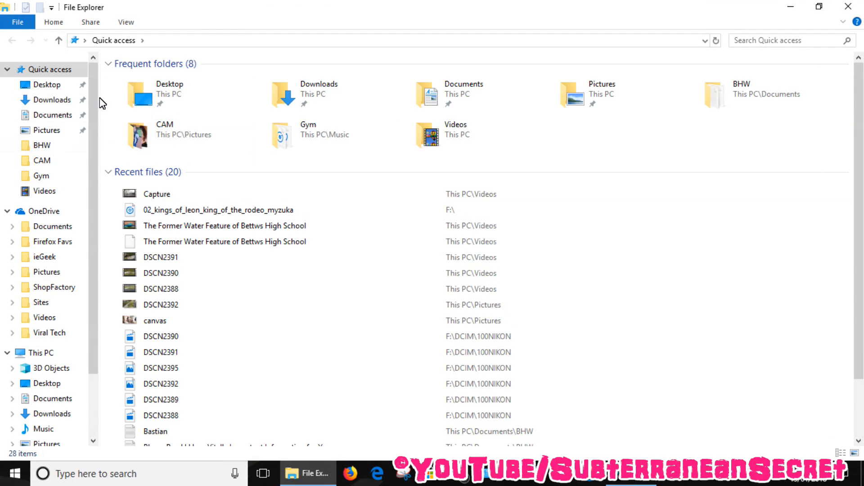
{"action": "scroll", "scroll_direction": "down", "scroll_amount": 3}
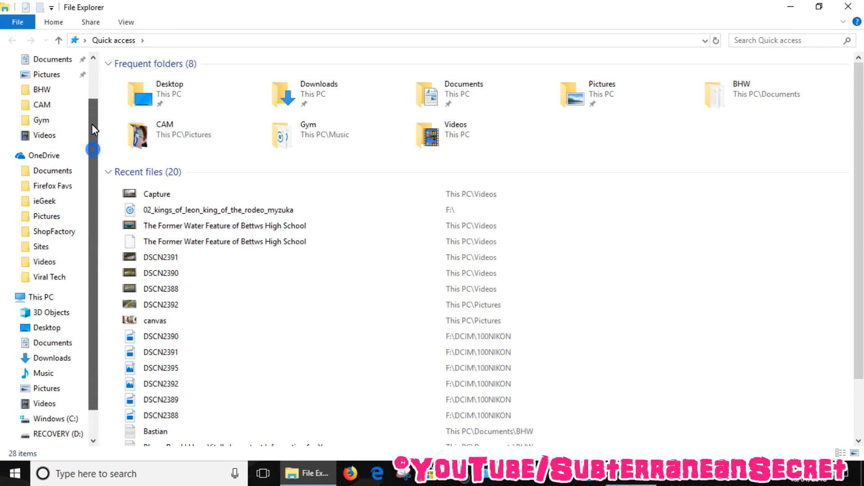
{"action": "scroll", "scroll_direction": "down", "scroll_amount": 3}
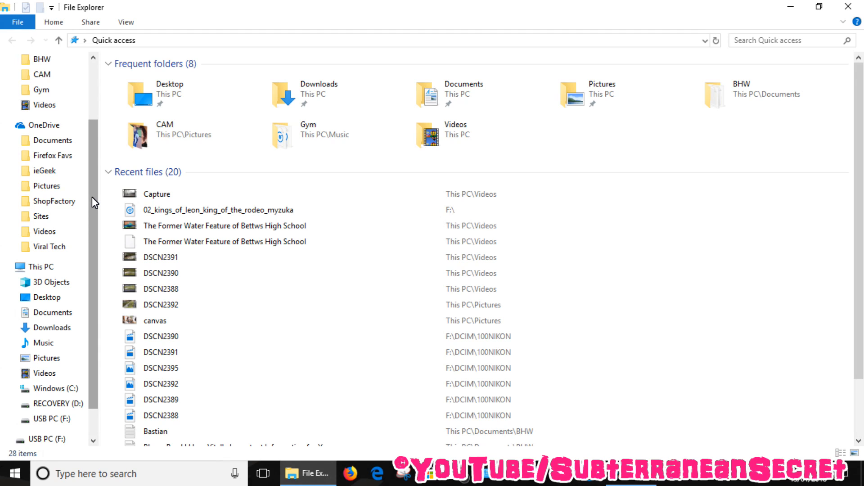
{"action": "mouse_move", "coordinate": [97, 192]}
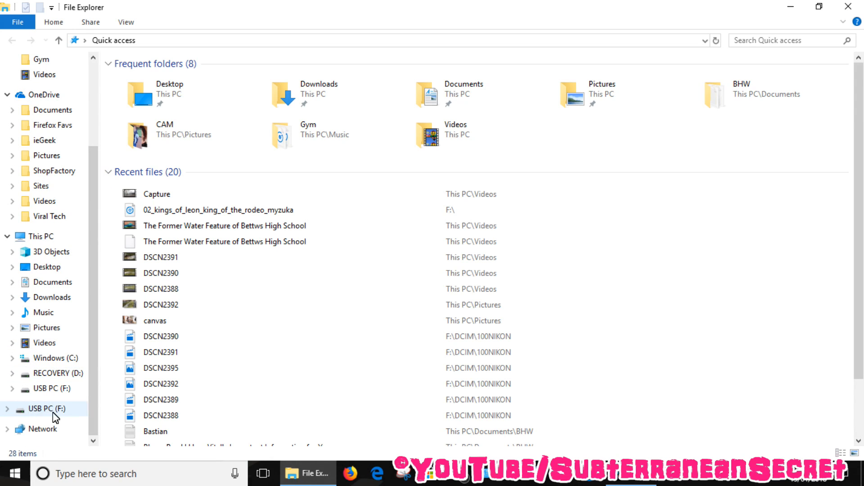
{"action": "mouse_move", "coordinate": [20, 415]}
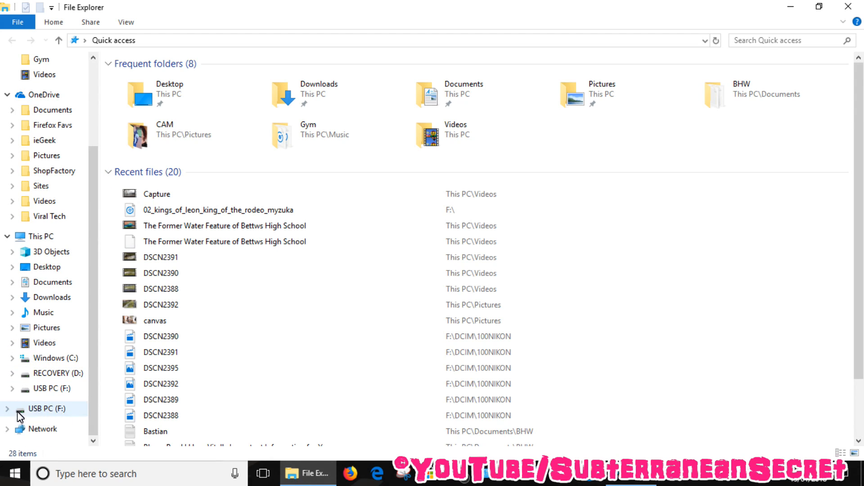
{"action": "mouse_move", "coordinate": [63, 416]}
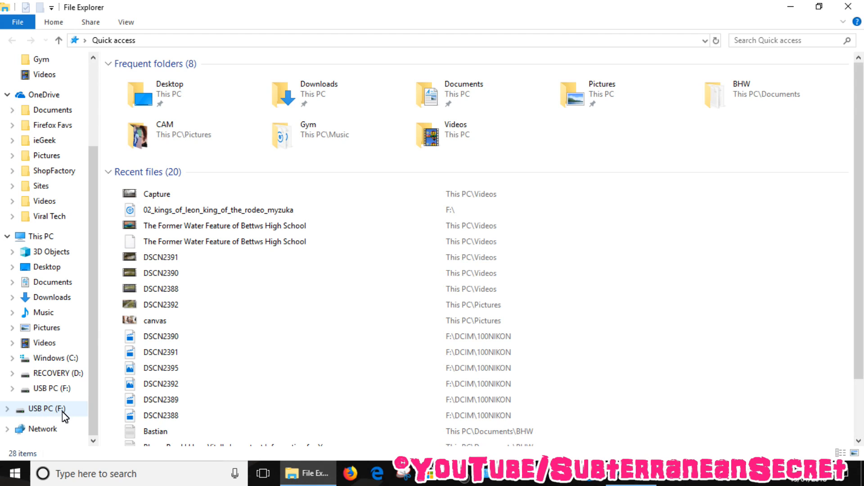
{"action": "mouse_move", "coordinate": [60, 416]}
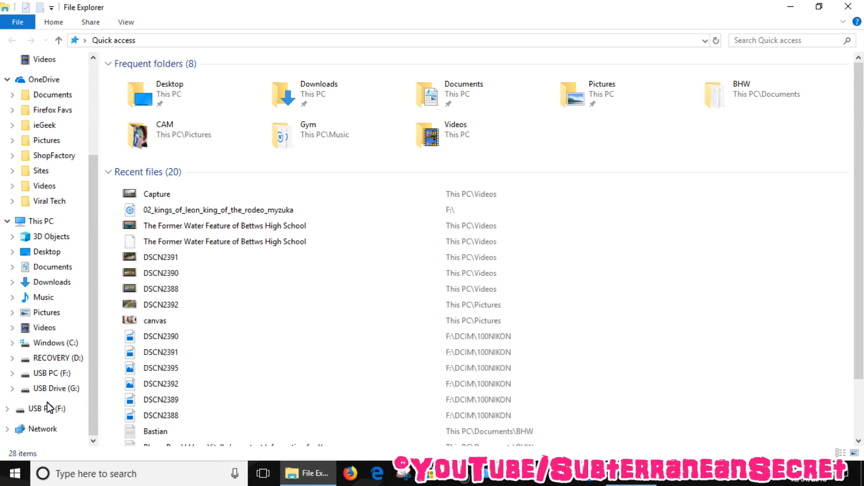
{"action": "left_click", "coordinate": [57, 388]}
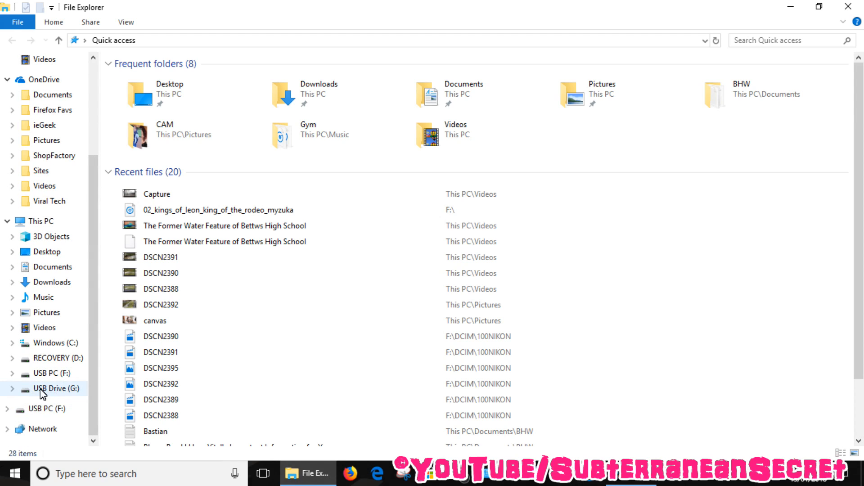
{"action": "mouse_move", "coordinate": [52, 392]}
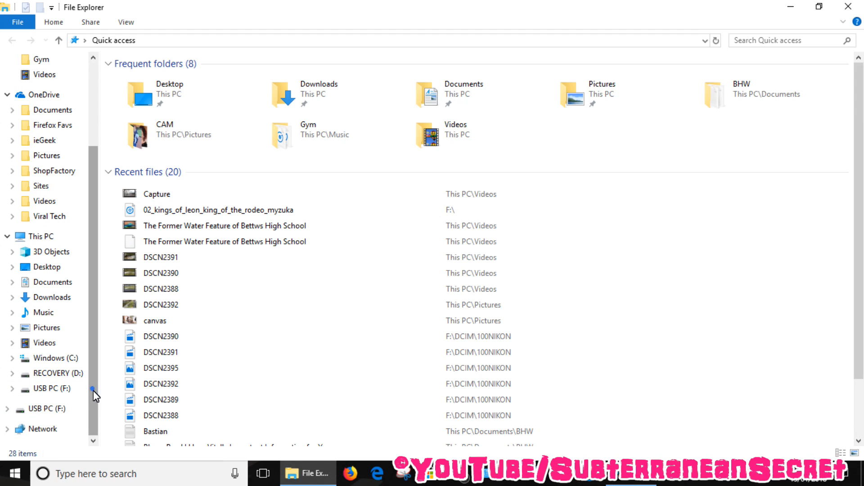
{"action": "mouse_move", "coordinate": [45, 408]}
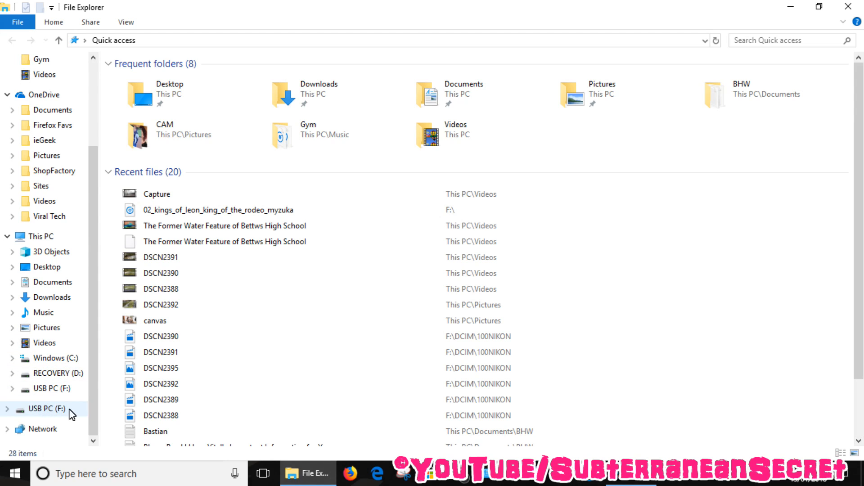
{"action": "mouse_move", "coordinate": [52, 414]}
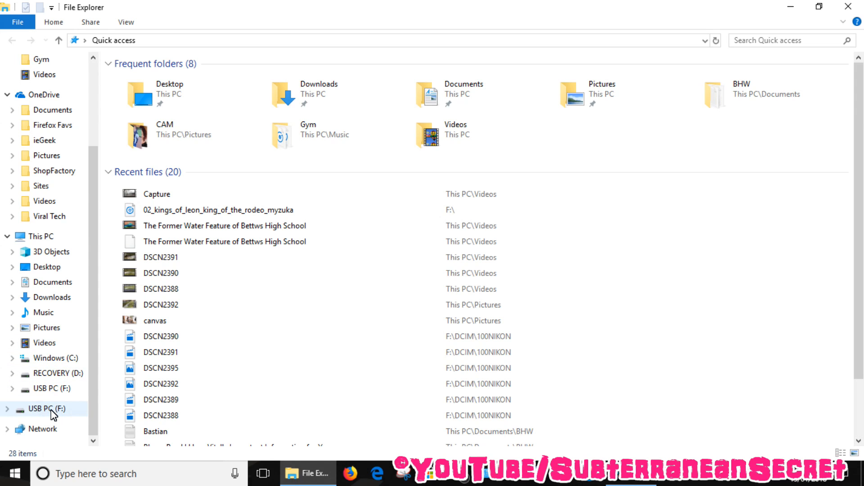
{"action": "right_click", "coordinate": [44, 408]}
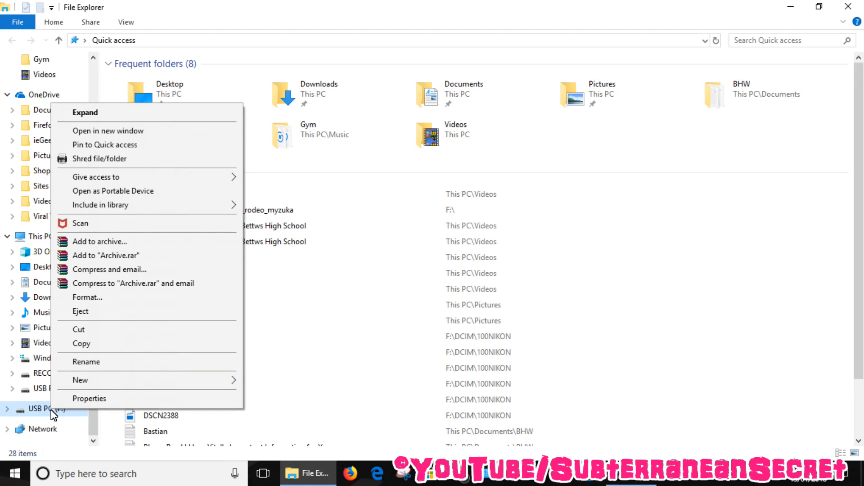
{"action": "mouse_move", "coordinate": [108, 362]}
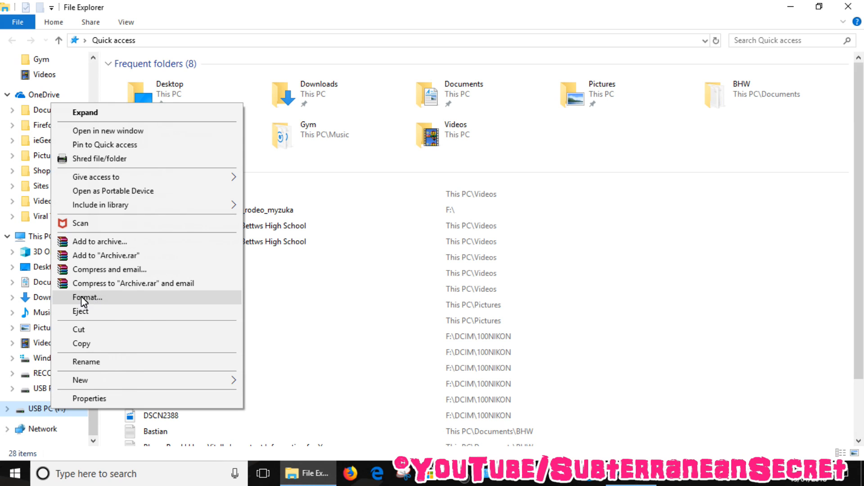
{"action": "left_click", "coordinate": [87, 297]}
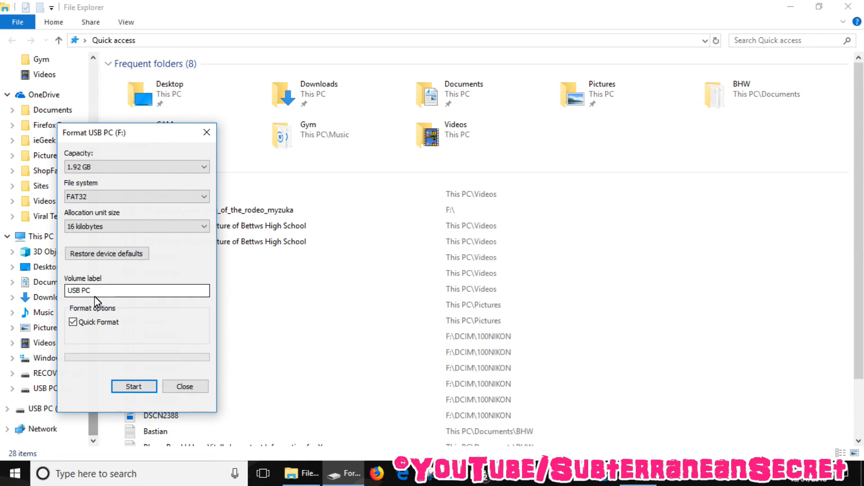
Step: Choose FAT32 with 16 kilobyte allocation units and add 101 to the volume label
{"action": "left_click_drag", "start_coordinate": [93, 132], "coordinate": [177, 111]}
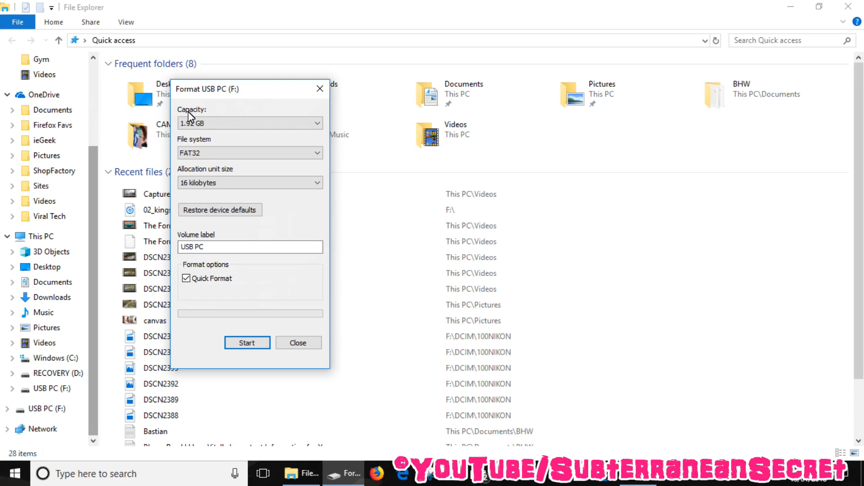
{"action": "left_click", "coordinate": [250, 123]}
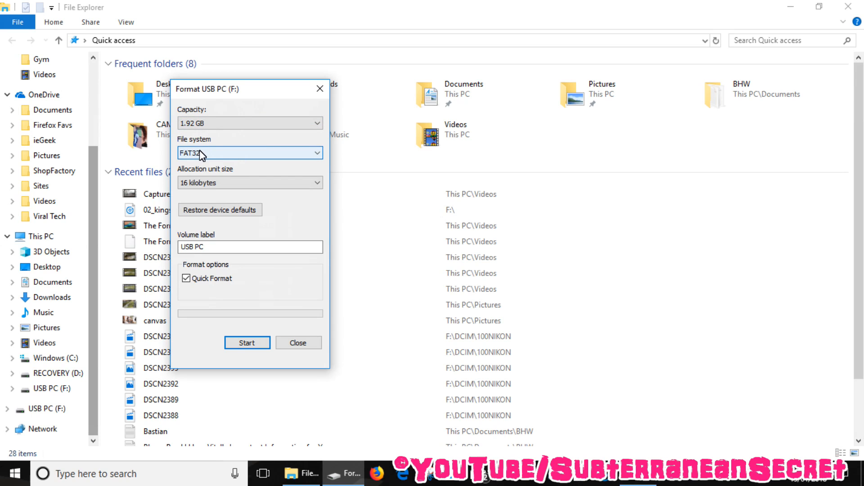
{"action": "left_click", "coordinate": [249, 153]}
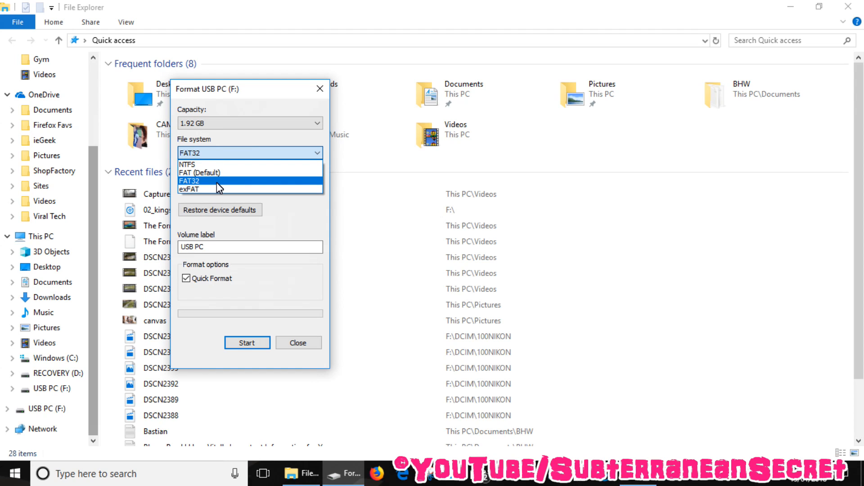
{"action": "left_click", "coordinate": [189, 180]}
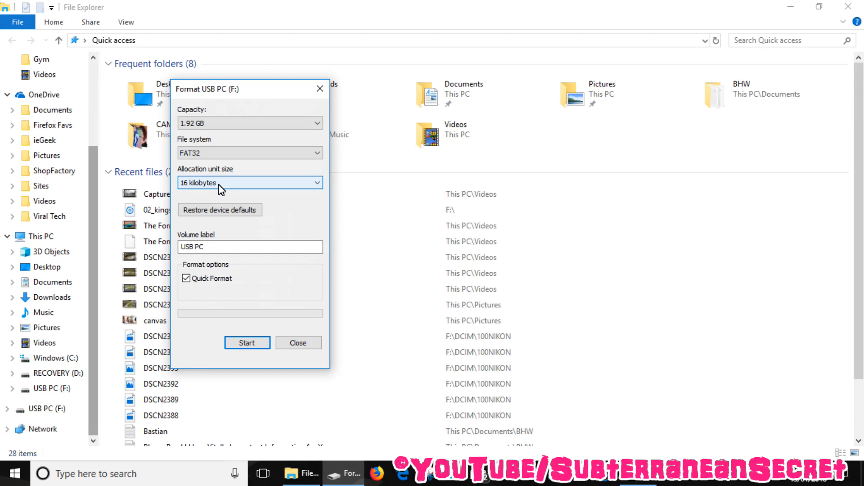
{"action": "left_click", "coordinate": [249, 153]}
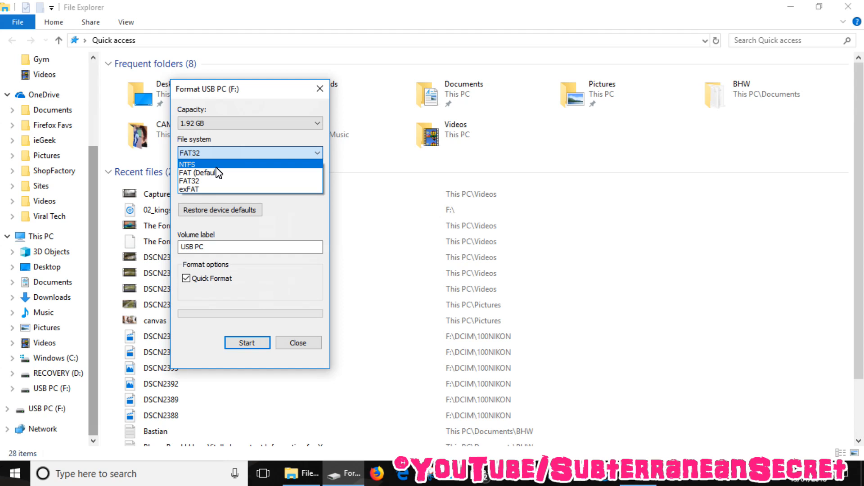
{"action": "left_click", "coordinate": [189, 181]}
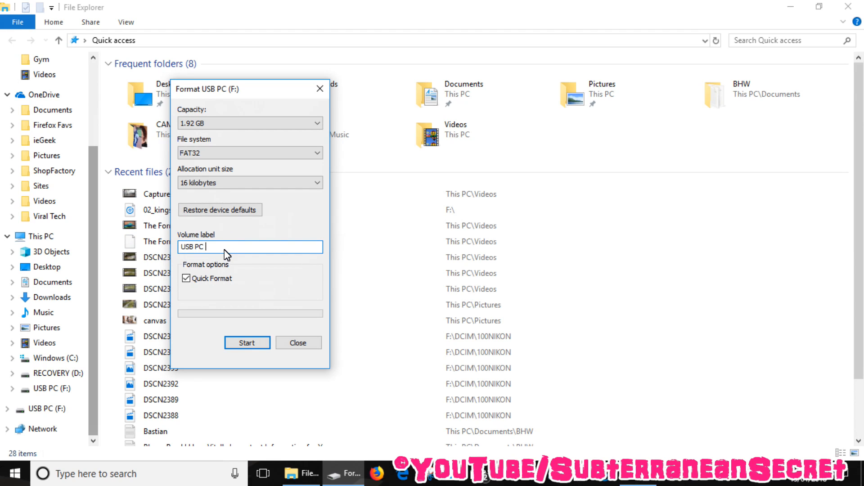
{"action": "type", "text": "101"}
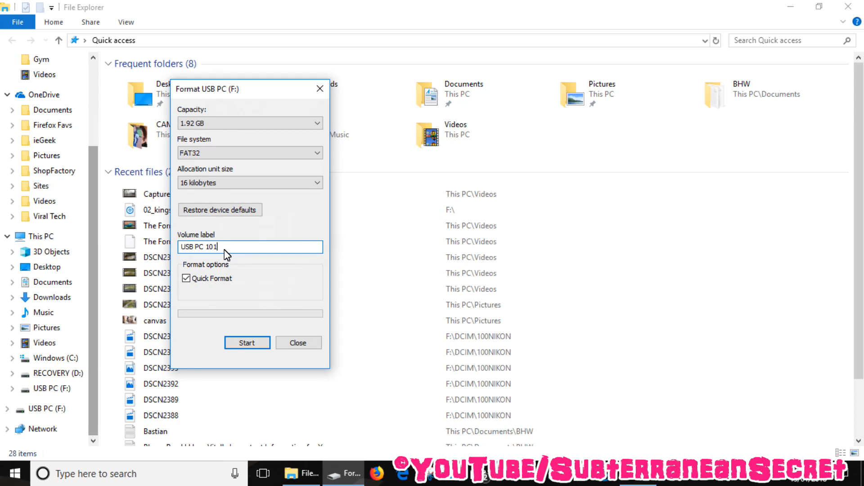
{"action": "mouse_move", "coordinate": [285, 294]}
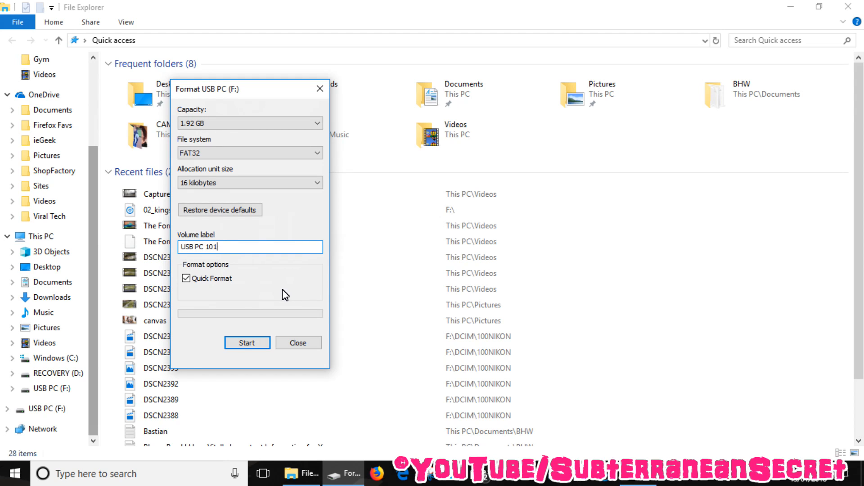
{"action": "mouse_move", "coordinate": [260, 293]}
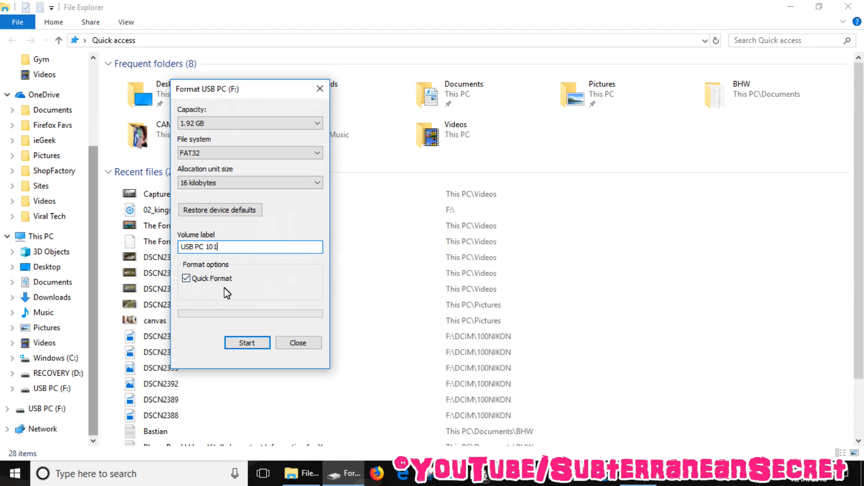
Step: Keep Quick Format checked and start formatting the flash drive
{"action": "left_click", "coordinate": [186, 278]}
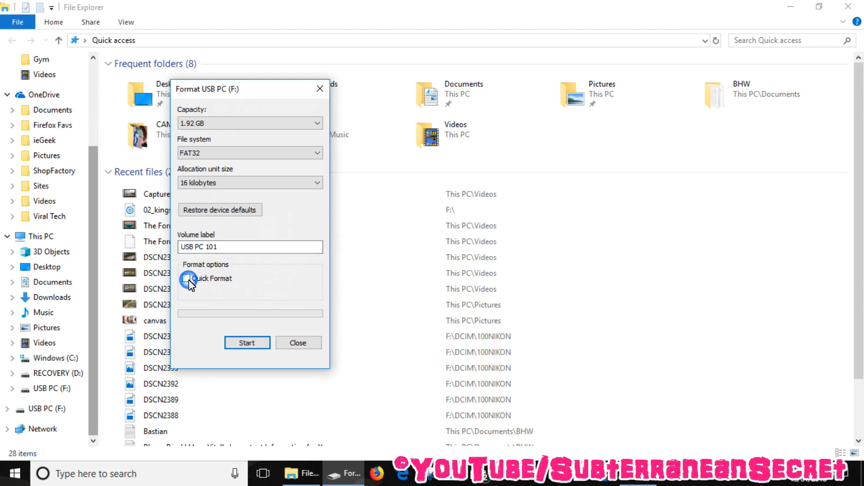
{"action": "left_click", "coordinate": [186, 278]}
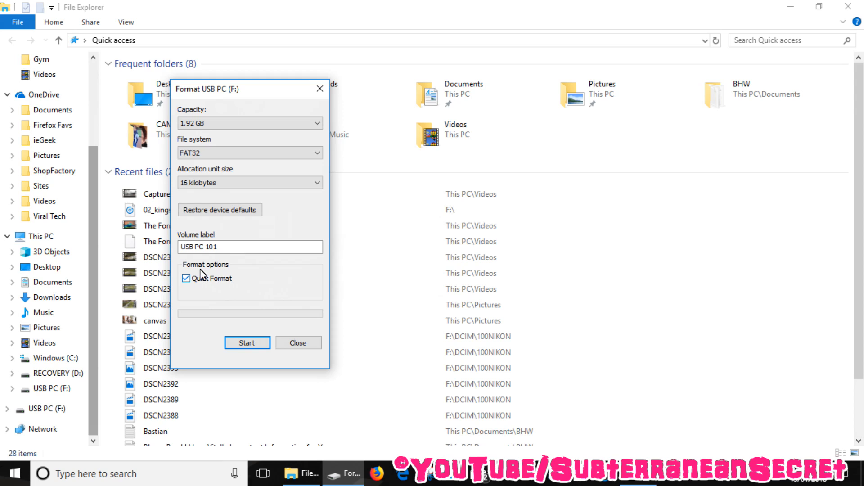
{"action": "left_click", "coordinate": [247, 342]}
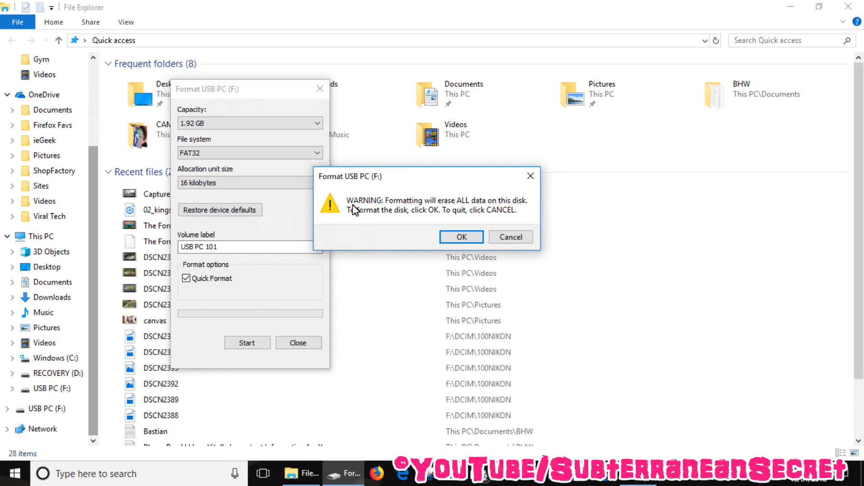
{"action": "mouse_move", "coordinate": [357, 229]}
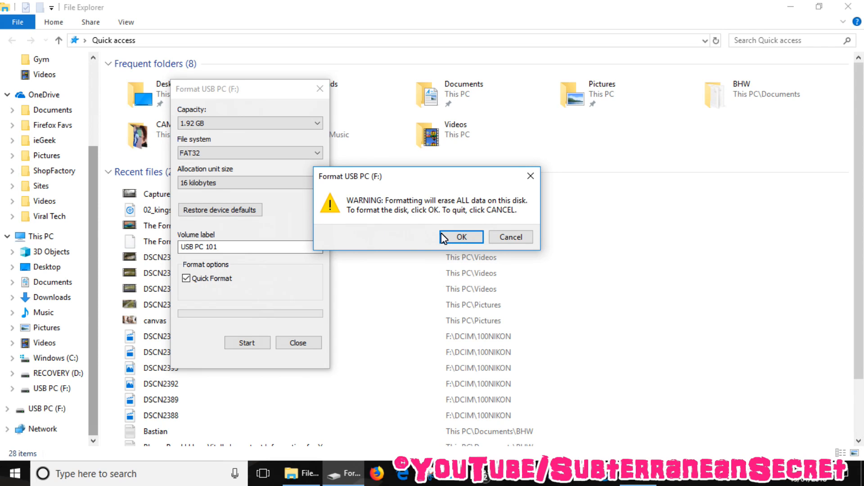
Step: Confirm erasing all data and dismiss the Format Complete message
{"action": "left_click", "coordinate": [460, 237]}
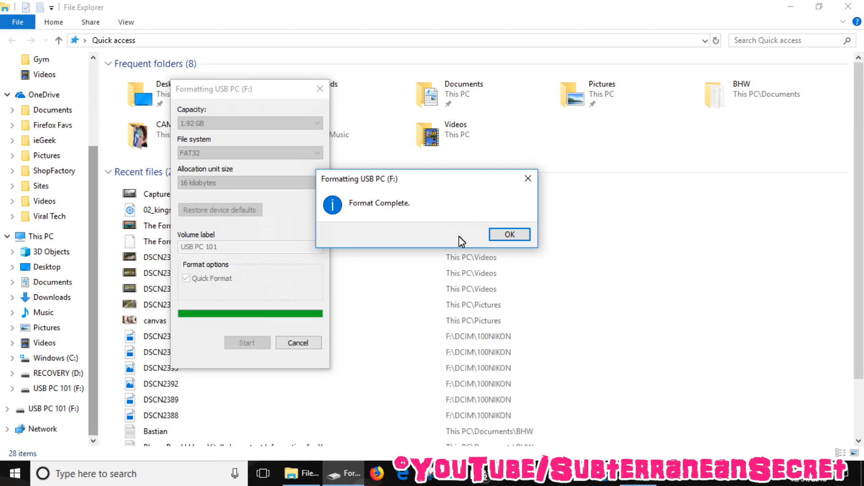
{"action": "left_click", "coordinate": [509, 234]}
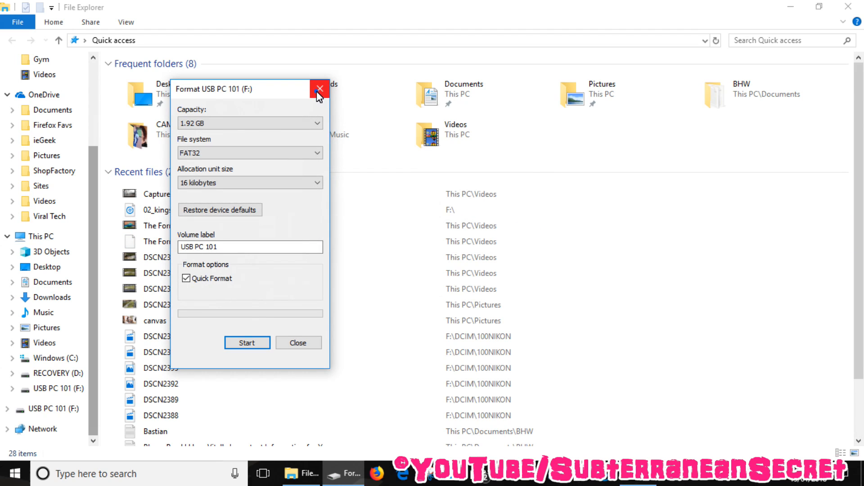
Step: Close the Format dialog and open the empty USB PC 101 (F:) drive
{"action": "left_click", "coordinate": [319, 88]}
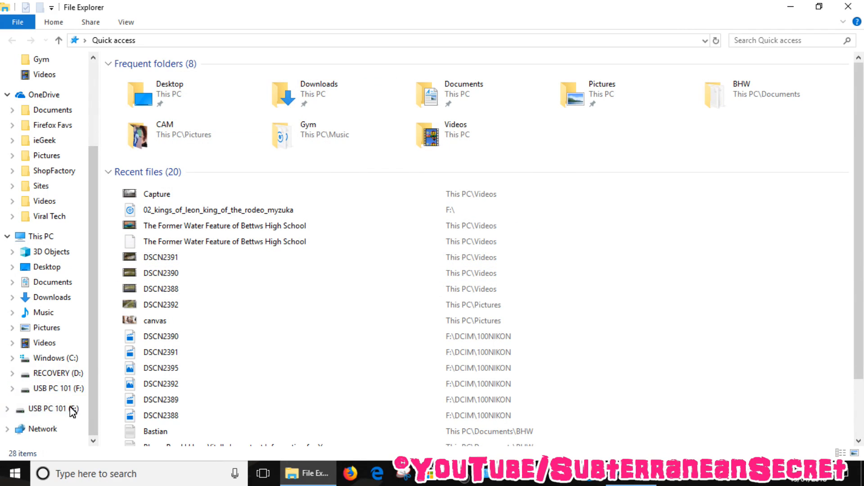
{"action": "left_click", "coordinate": [52, 409]}
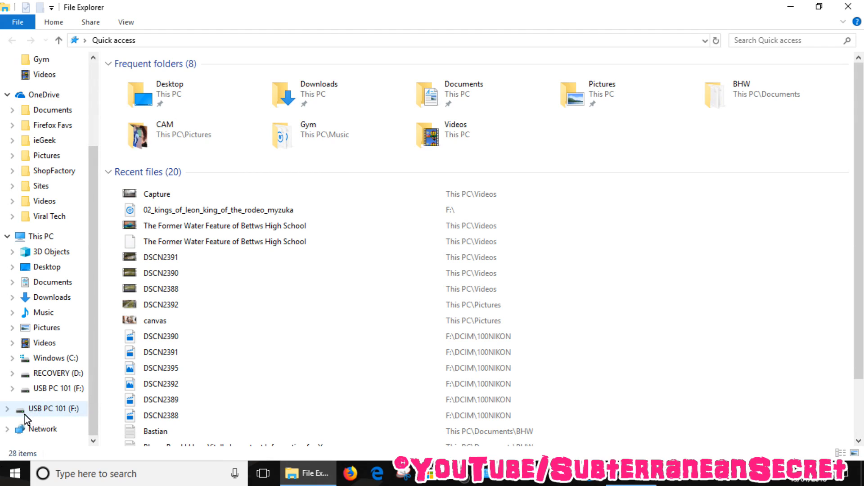
{"action": "mouse_move", "coordinate": [38, 420]}
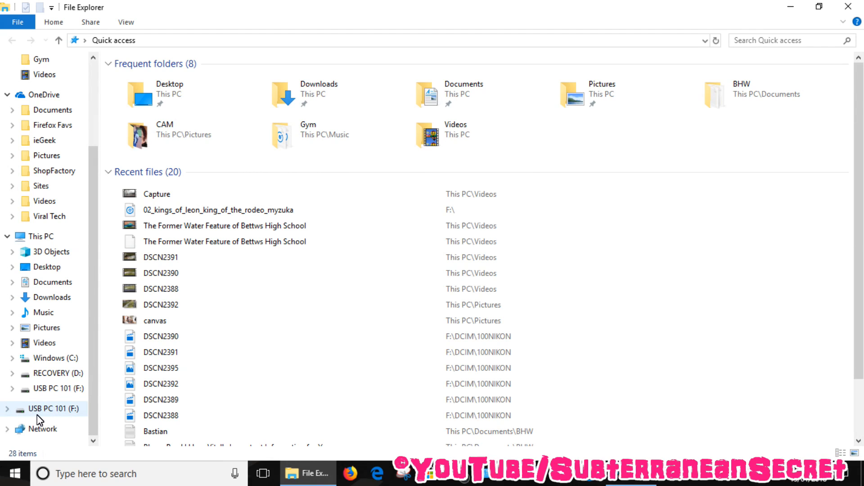
{"action": "mouse_move", "coordinate": [69, 417]}
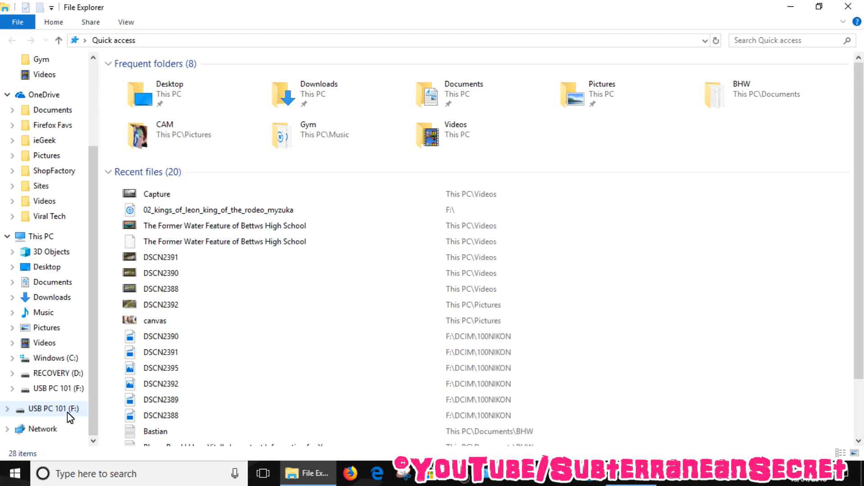
{"action": "left_click", "coordinate": [52, 409]}
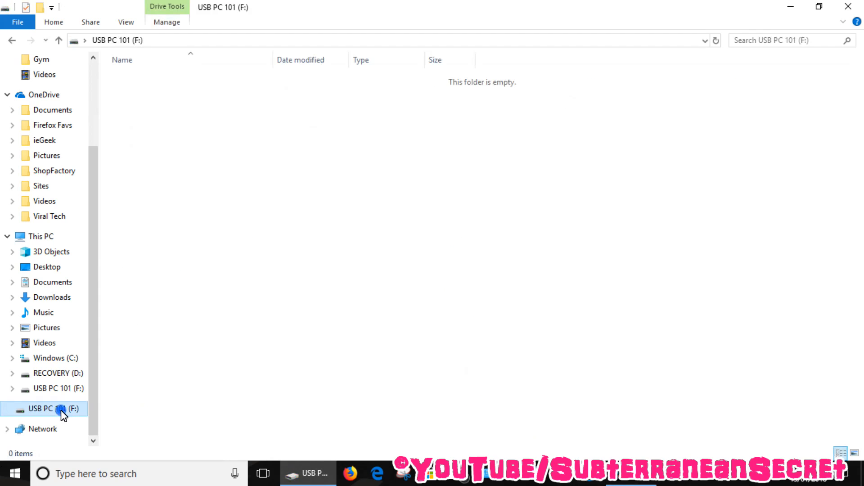